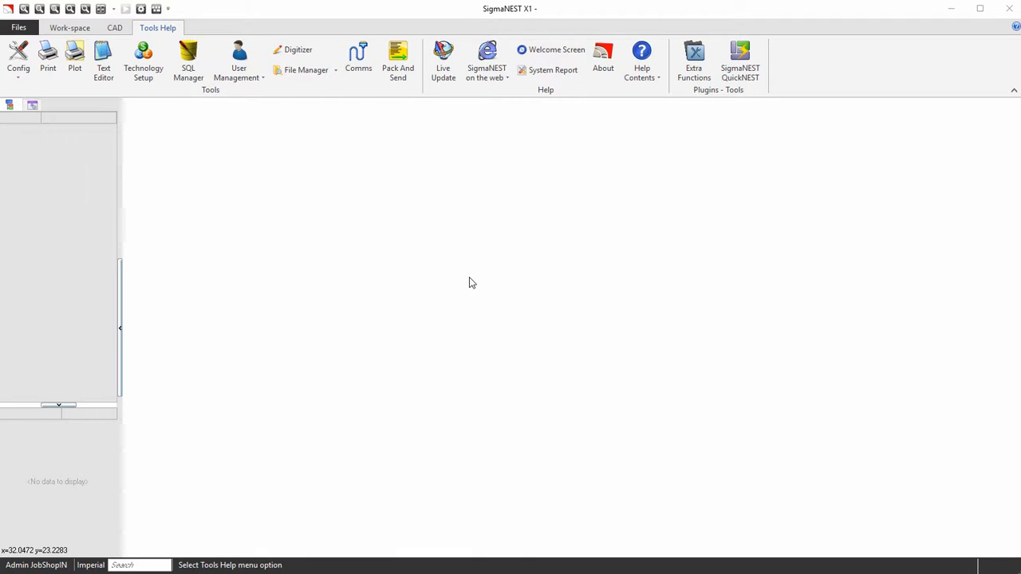
mouse_move(464, 275)
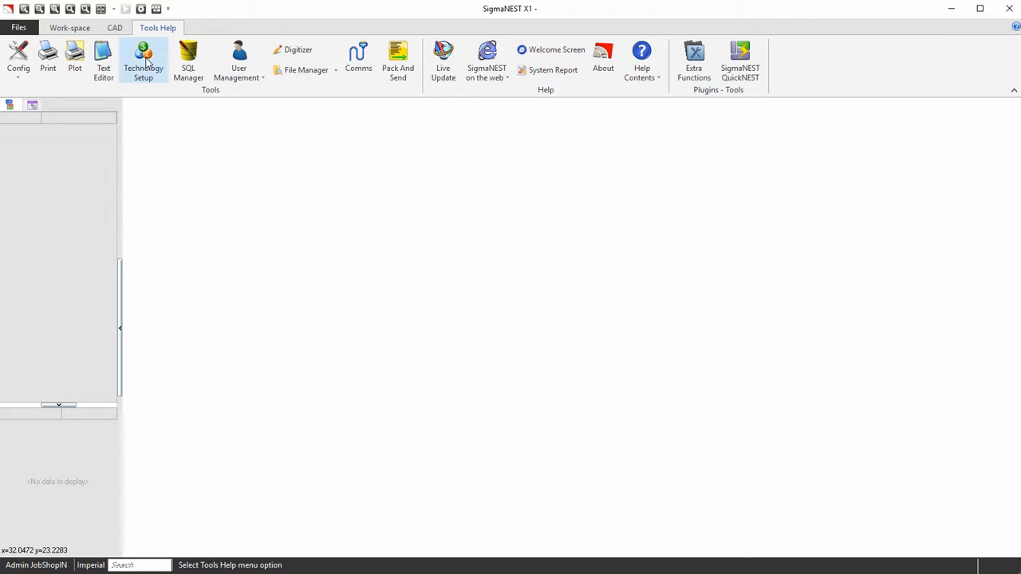
Step: Open Technology Setup from the Tools Help ribbon to list the materials
left_click(143, 60)
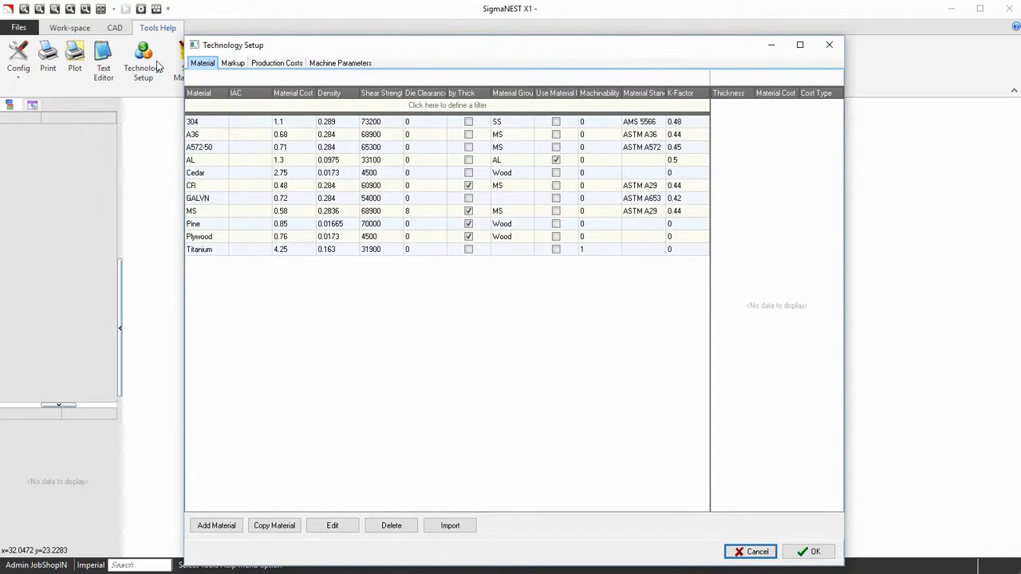
Step: Show the Production Costs tab with the Global costing parameters
left_click(276, 62)
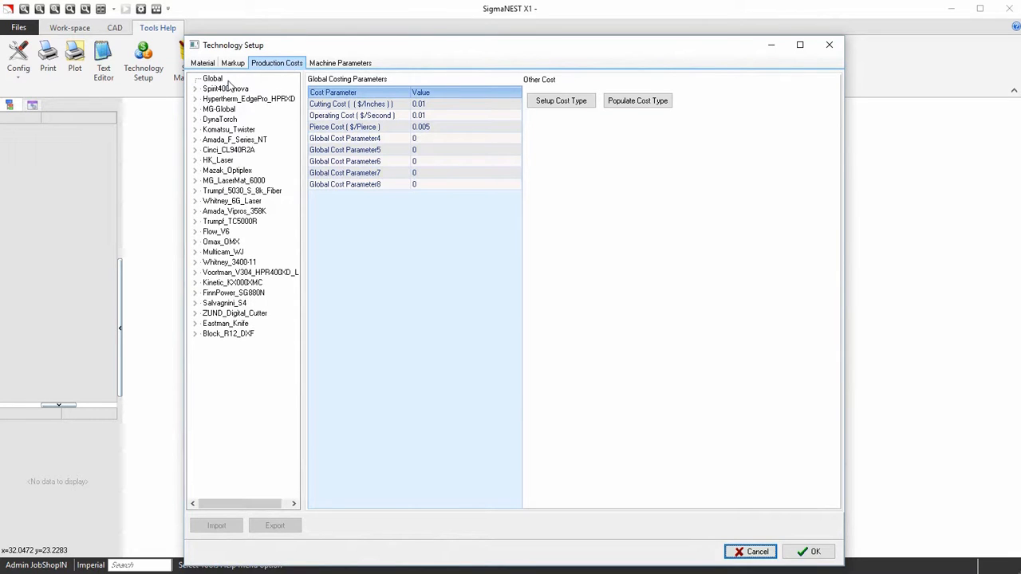
left_click(213, 78)
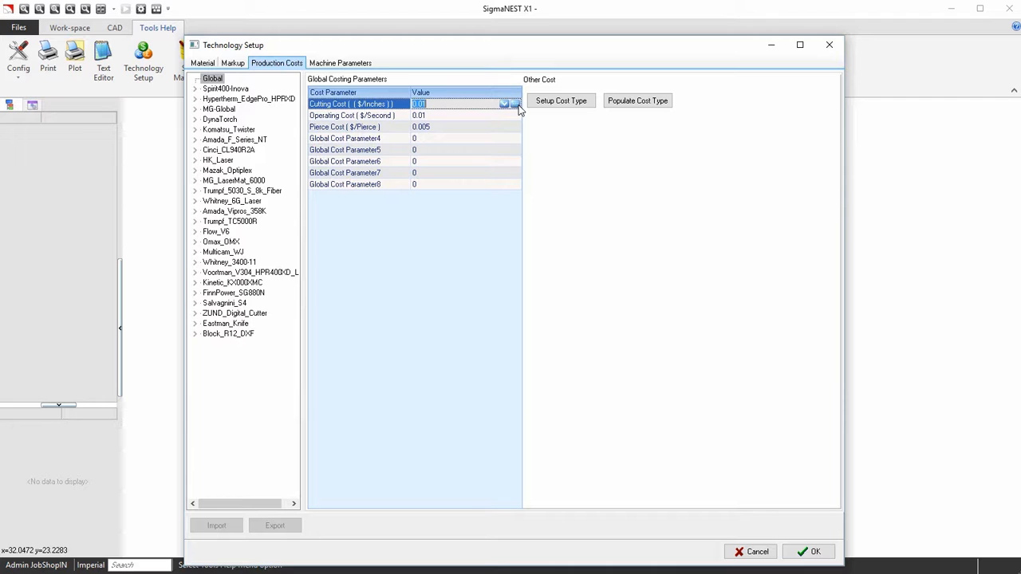
left_click(515, 104)
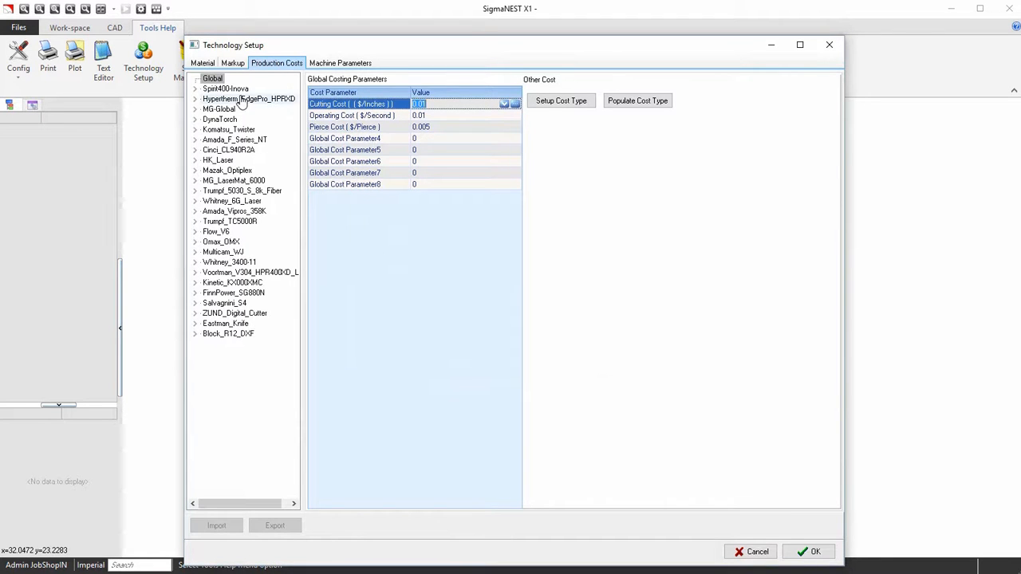
Step: Review Spirit400-Inova's cutting cost calculator without changes and expand its process list
left_click(226, 88)
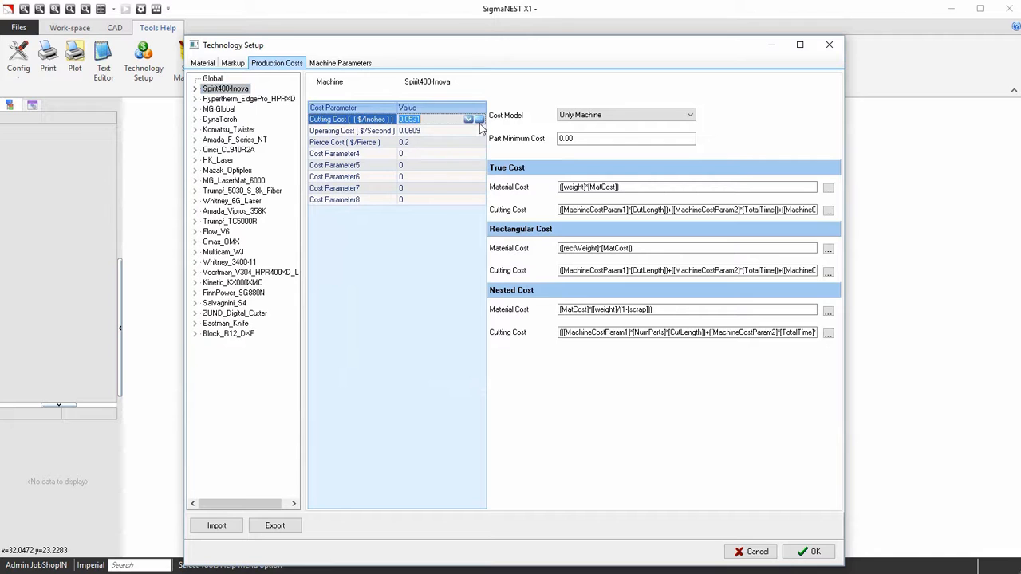
left_click(480, 119)
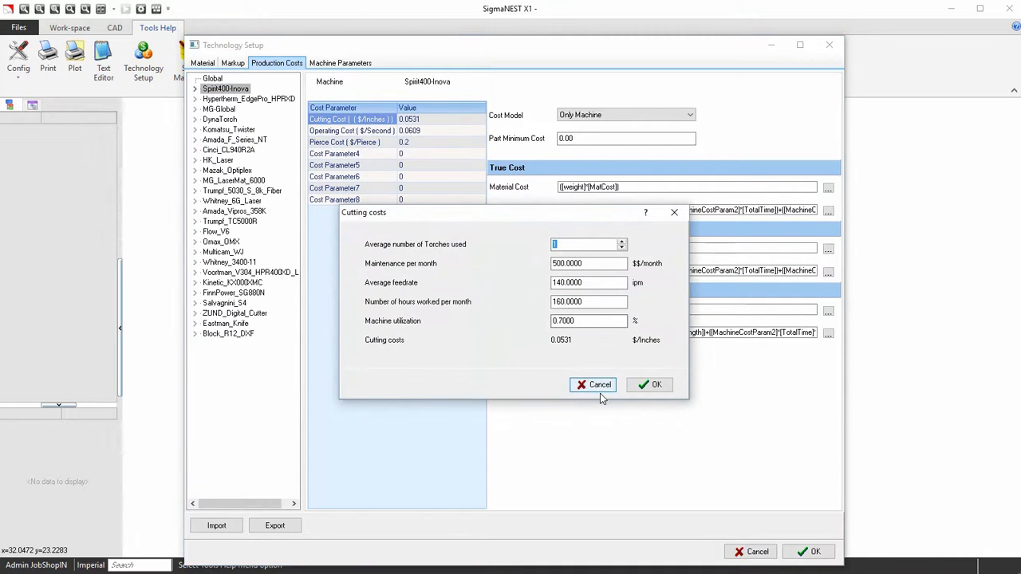
left_click(649, 384)
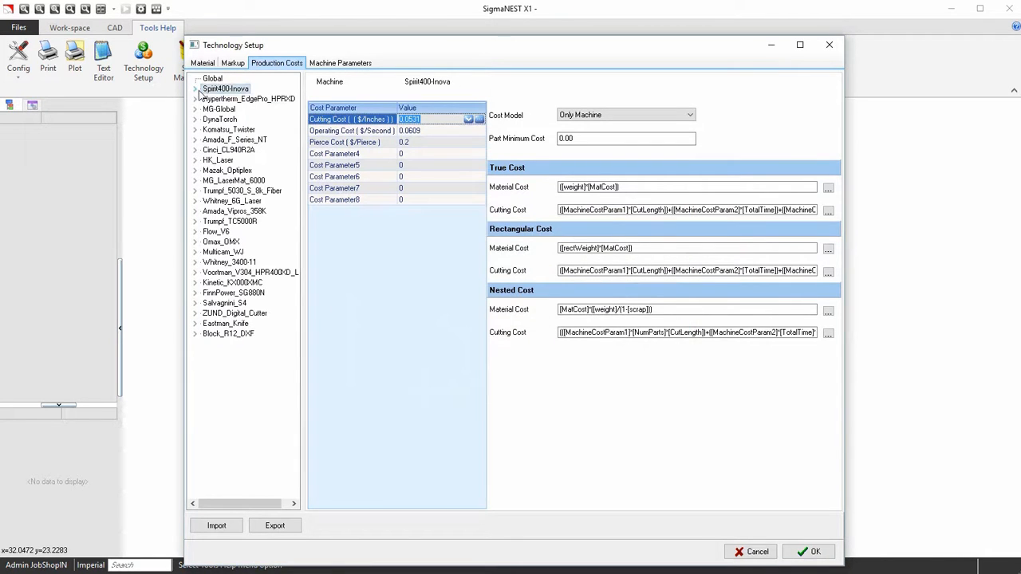
left_click(226, 98)
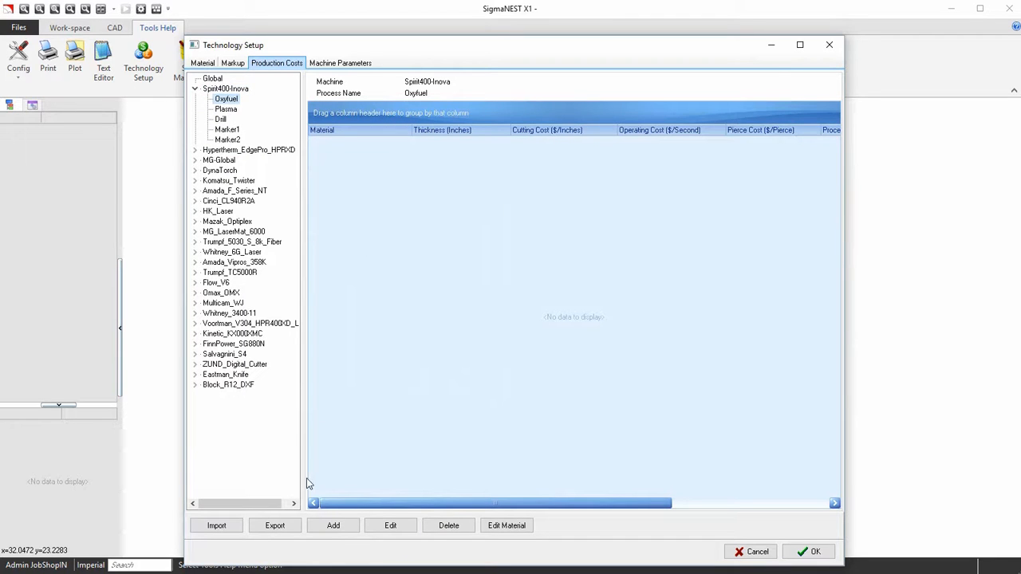
Step: Leave the empty Oxyfuel table and show Spirit400-Inova's machine cost parameters
left_click(332, 524)
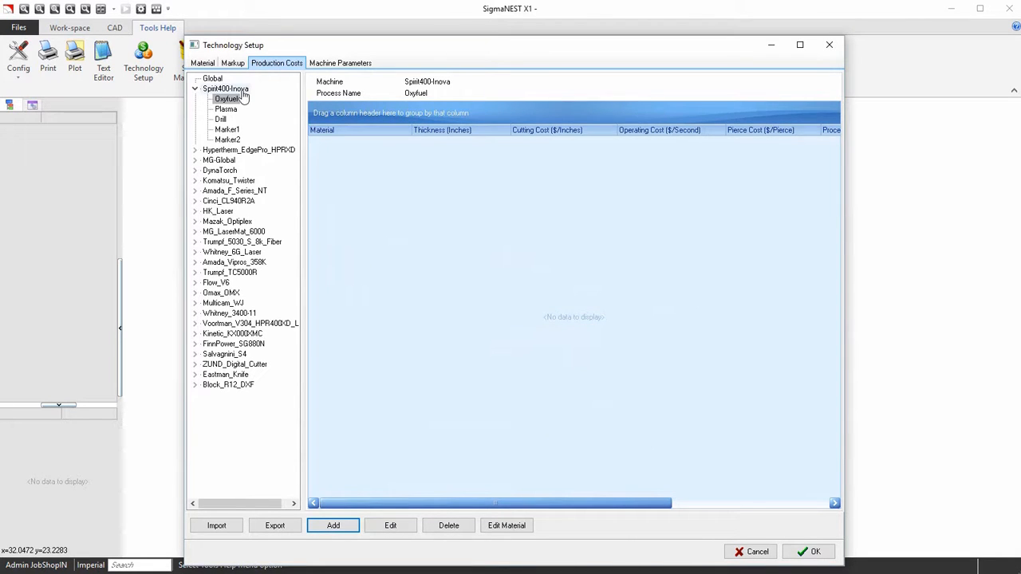
left_click(227, 99)
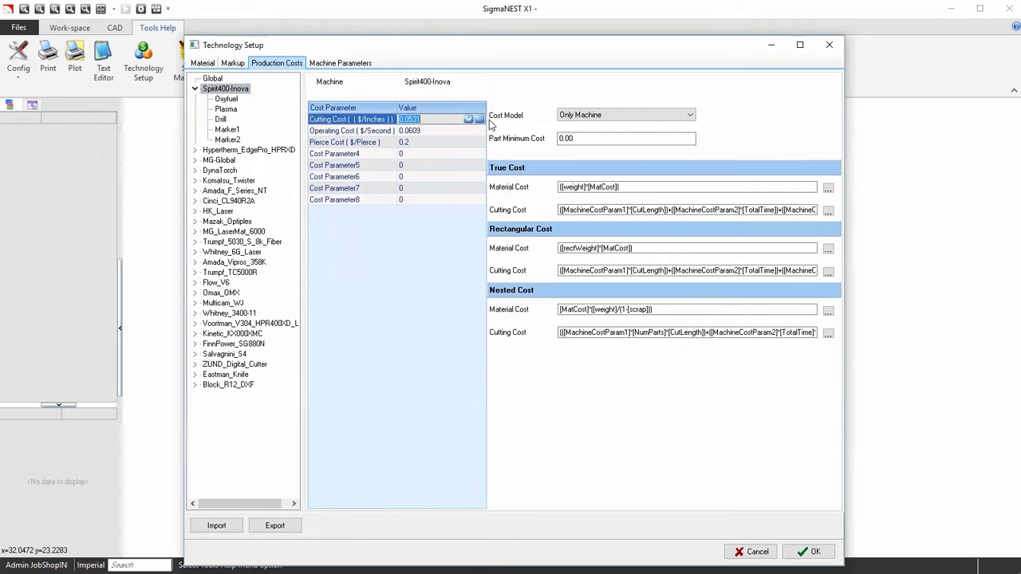
left_click(479, 119)
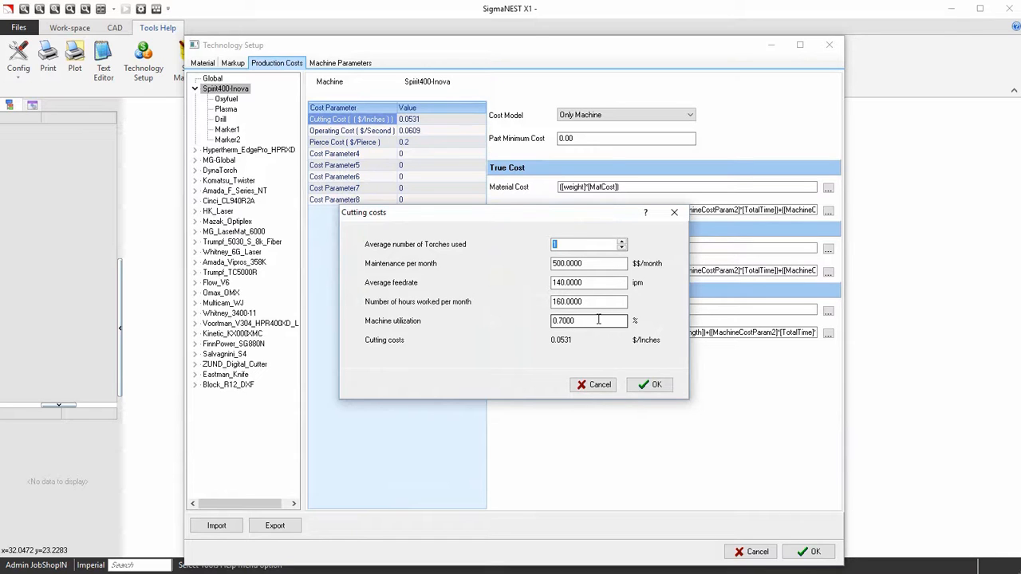
left_click(649, 384)
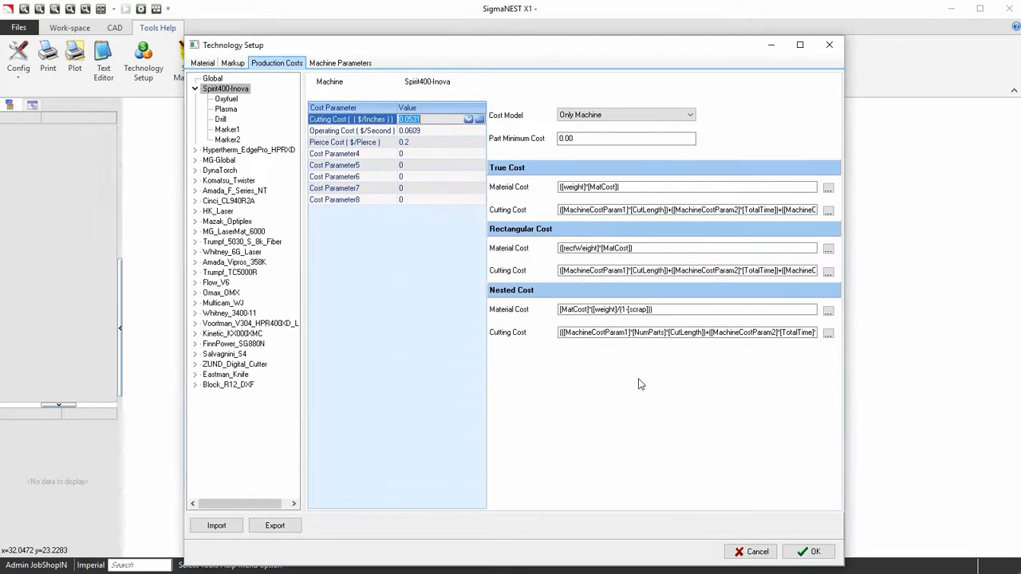
Step: Review Spirit400-Inova's operating cost calculator, keeping 0.0609 $/sec
left_click(351, 130)
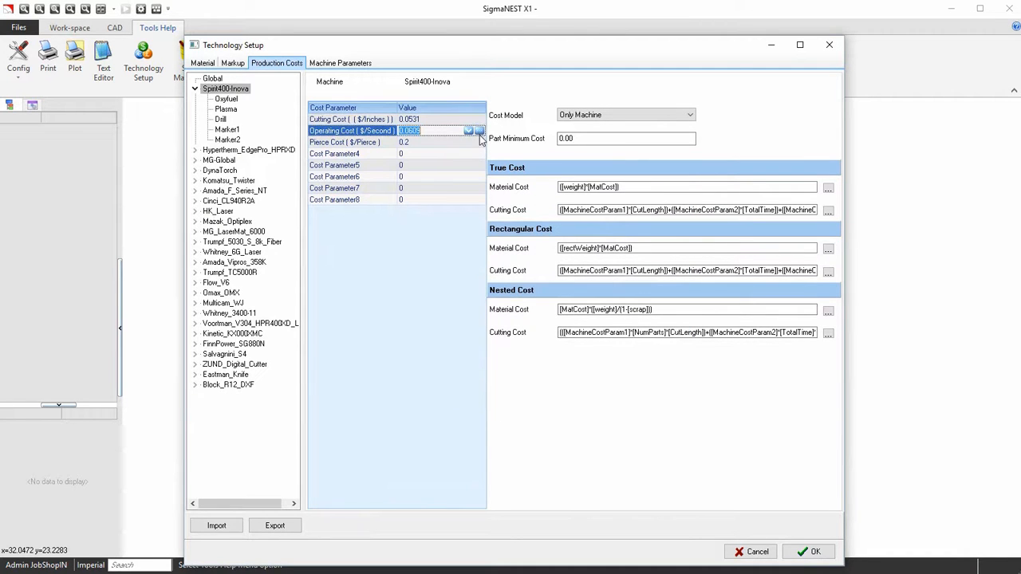
left_click(479, 130)
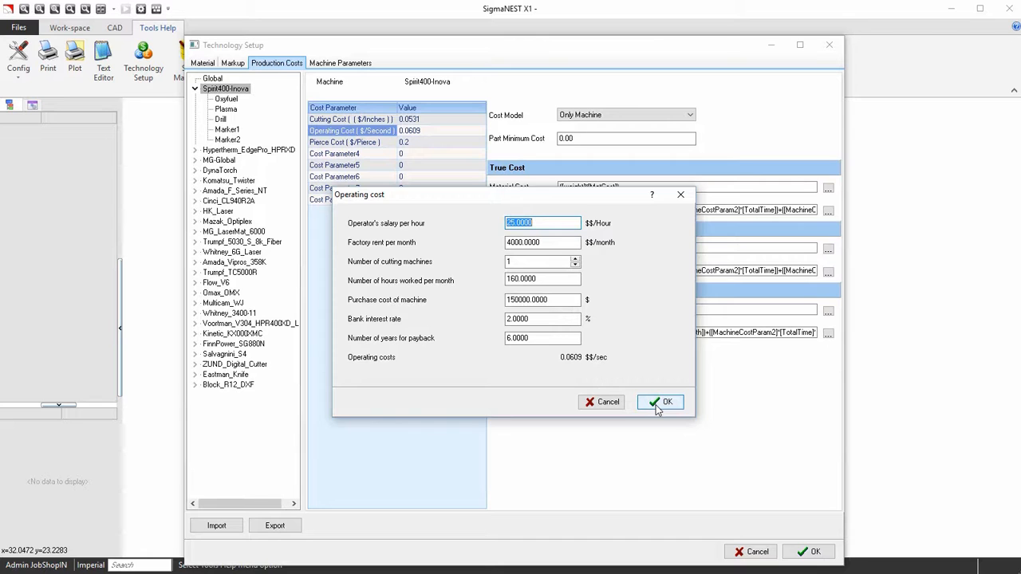
left_click(660, 401)
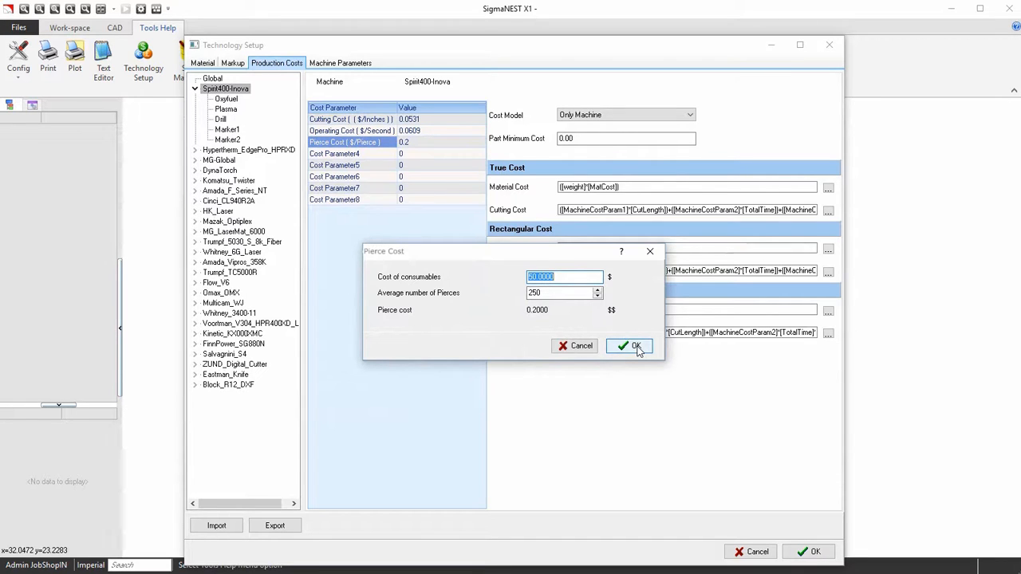
Step: Confirm the Spirit400-Inova pierce cost at 0.2 $/pierce
left_click(629, 345)
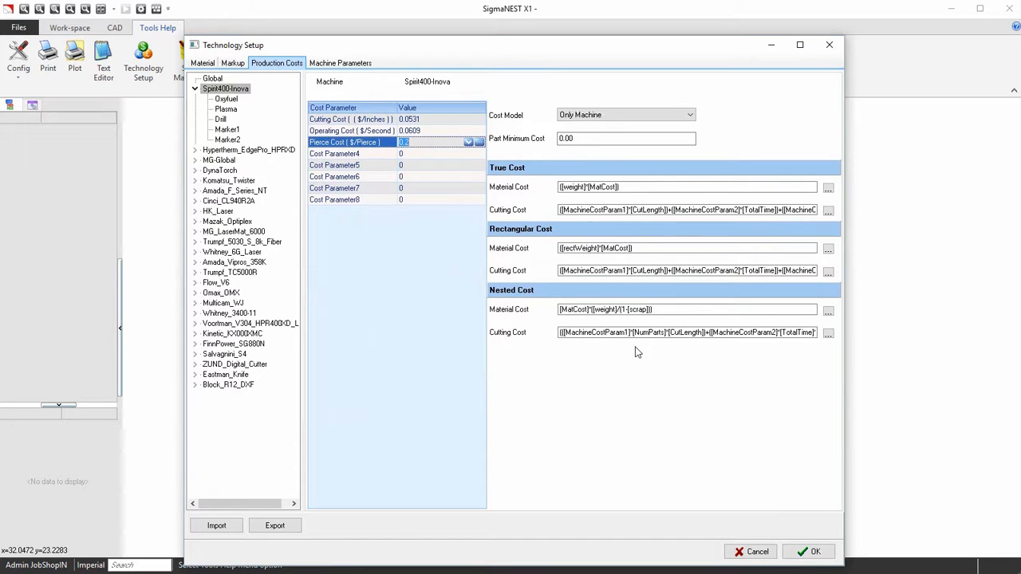
Step: Set the cost model to Only Machine and save the technology settings
left_click(689, 114)
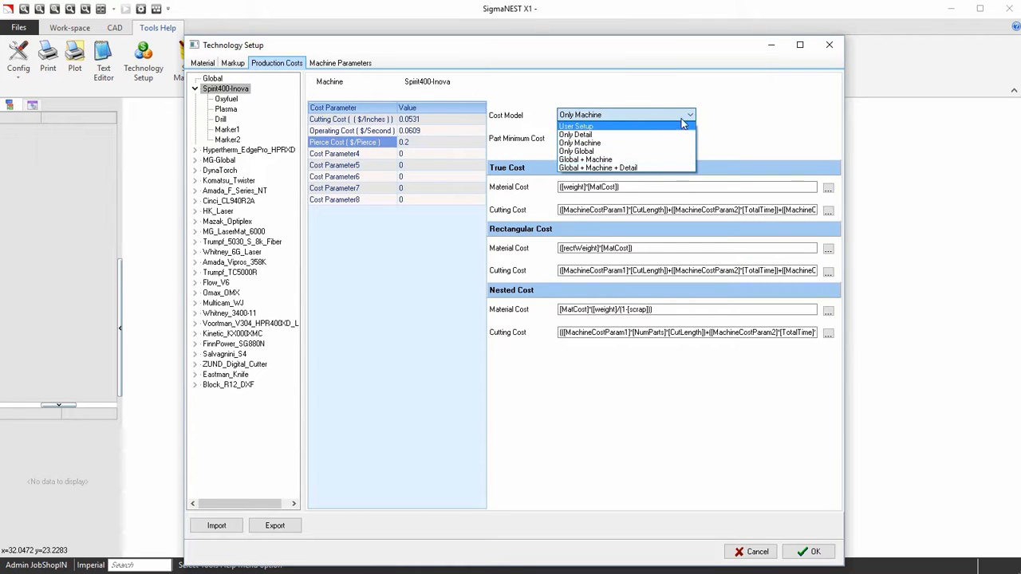
mouse_move(682, 144)
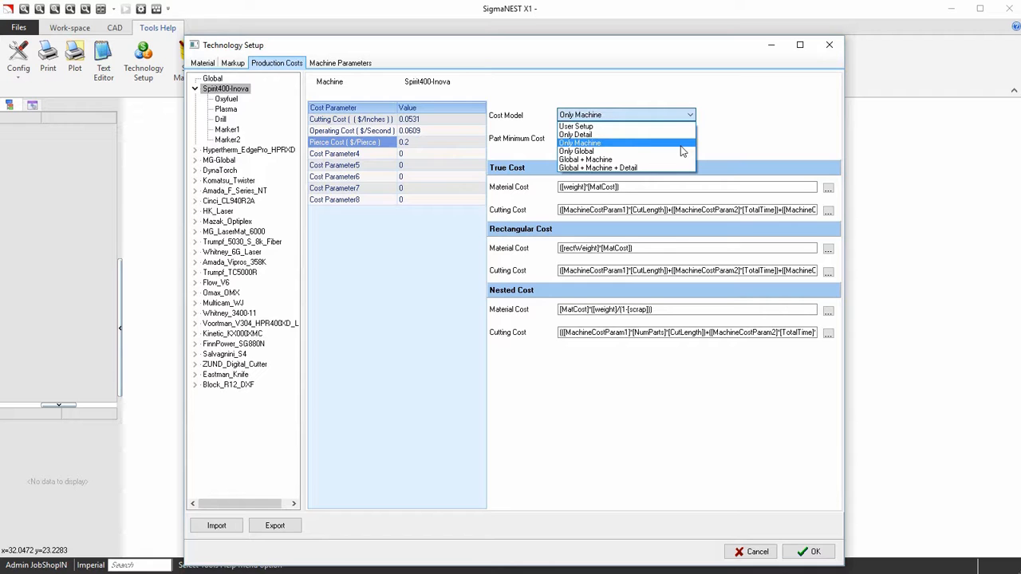
left_click(580, 143)
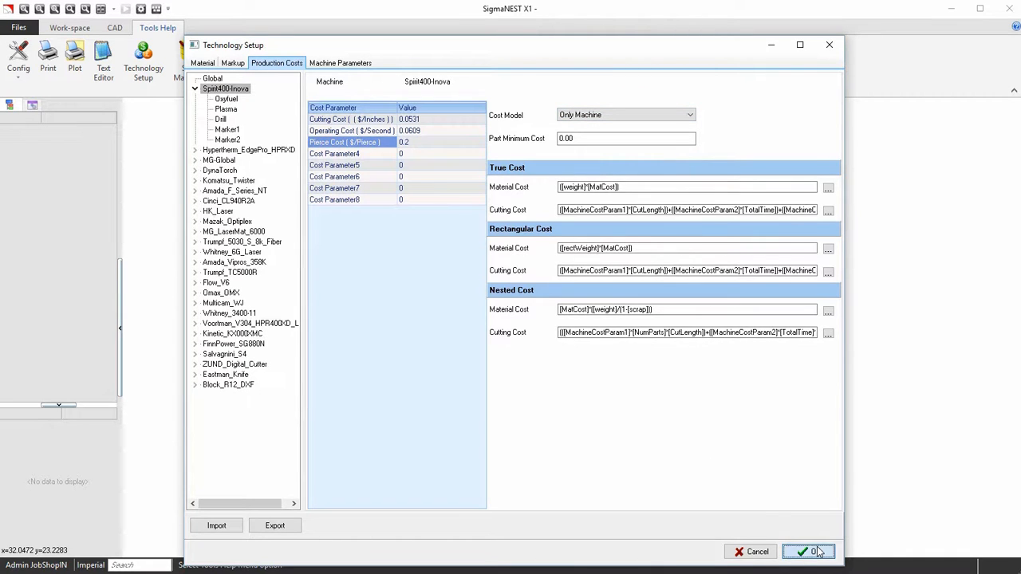
left_click(808, 551)
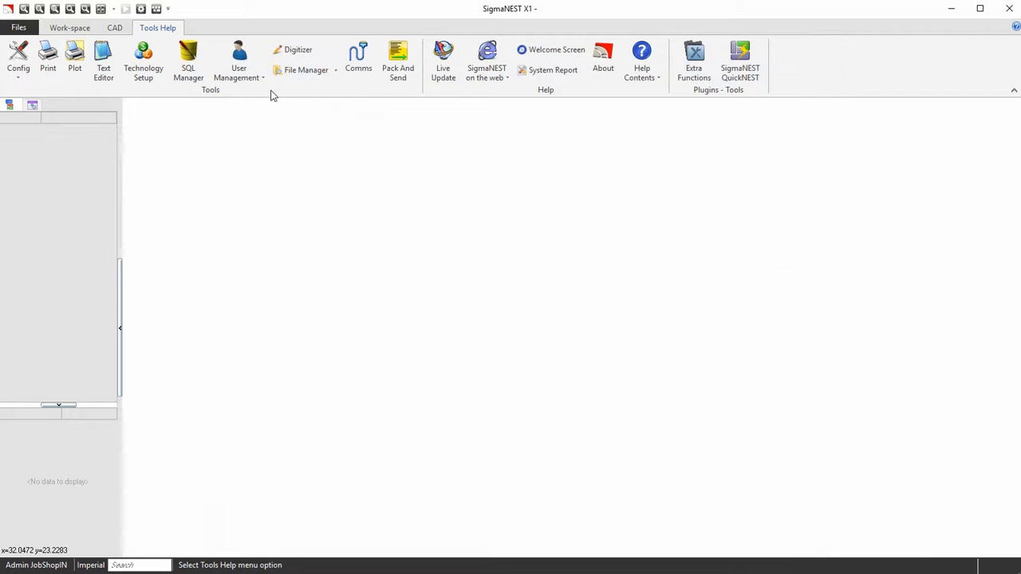
Step: Create part P11 and view its costs: $1.35 true shape, $1.56 rectangular
left_click(70, 27)
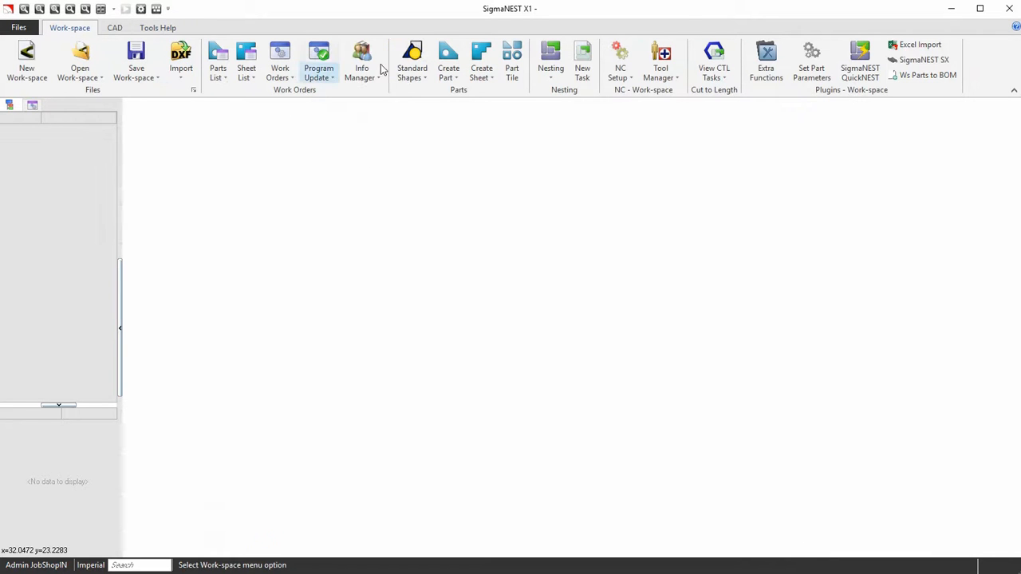
left_click(411, 60)
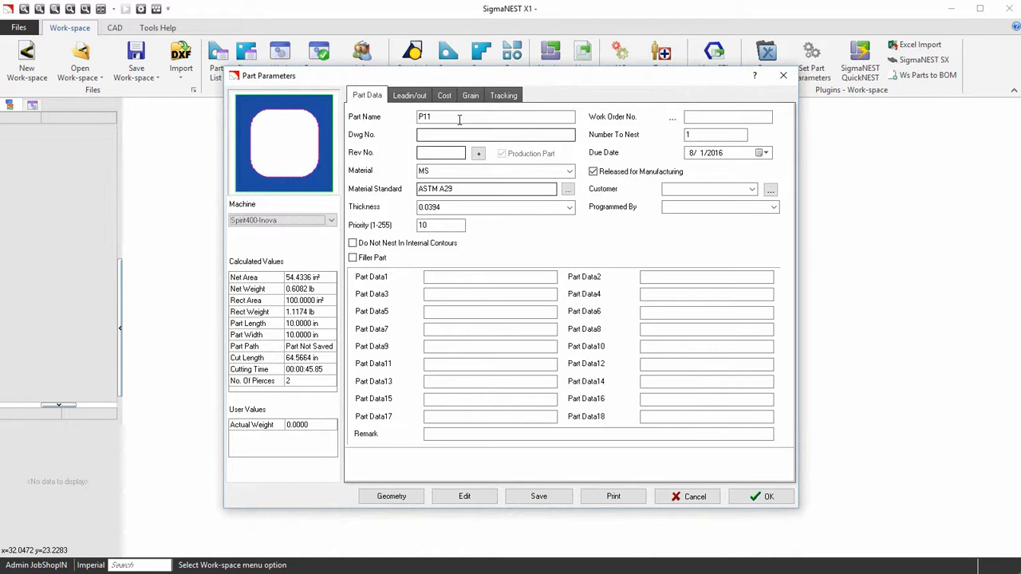
left_click(445, 95)
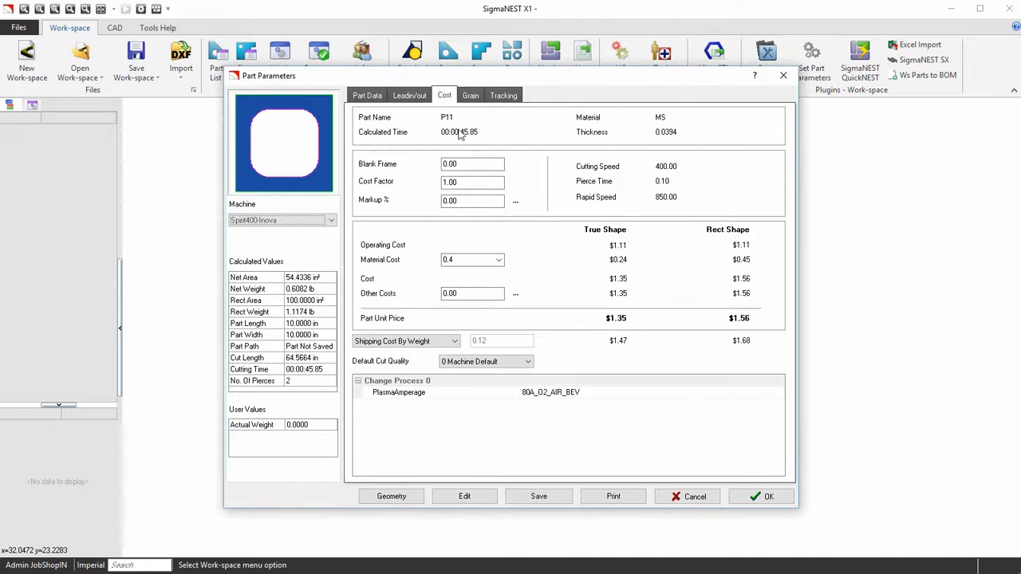